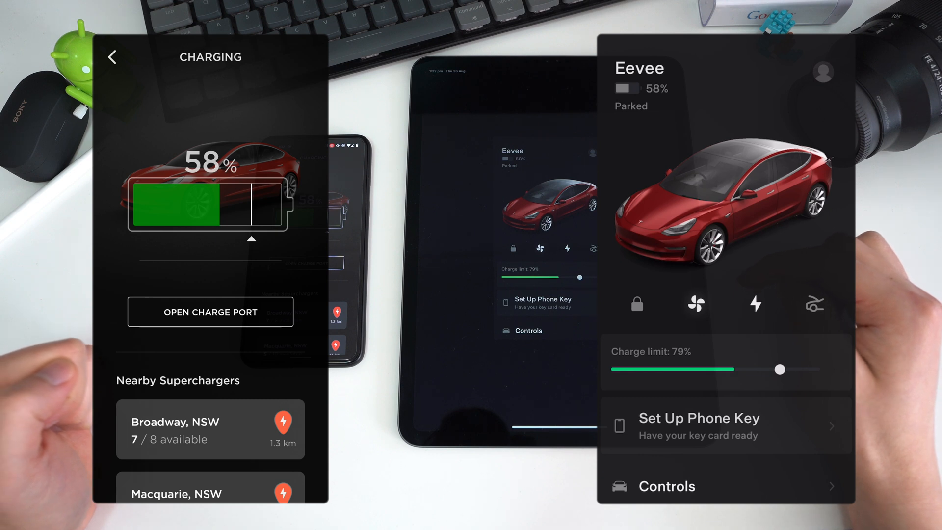
# Step: Open Eevee's charge port in both the old and new apps, then return to the overview
pyautogui.click(210, 312)
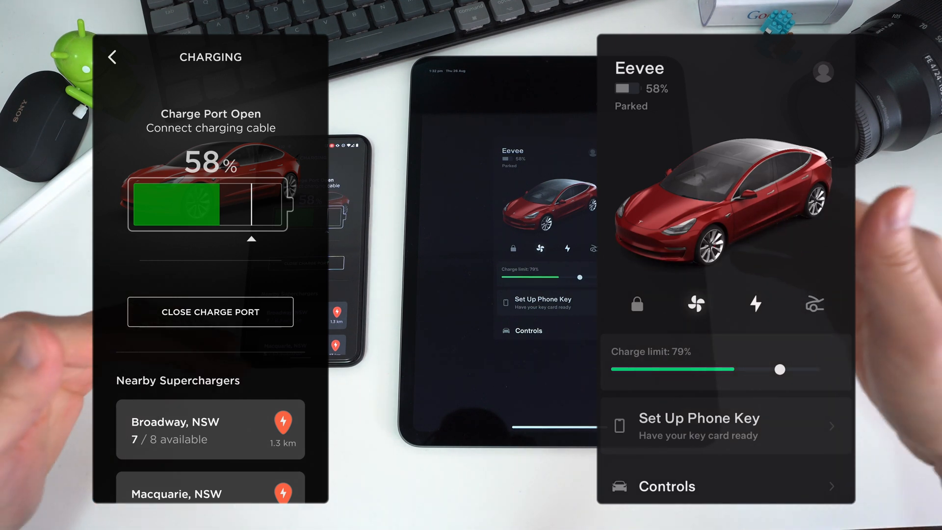
pyautogui.click(755, 304)
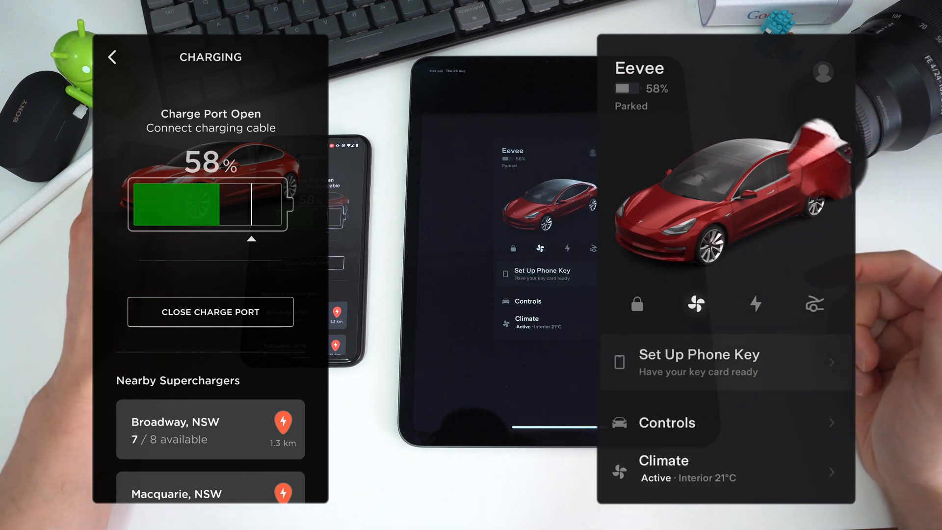
pyautogui.click(112, 57)
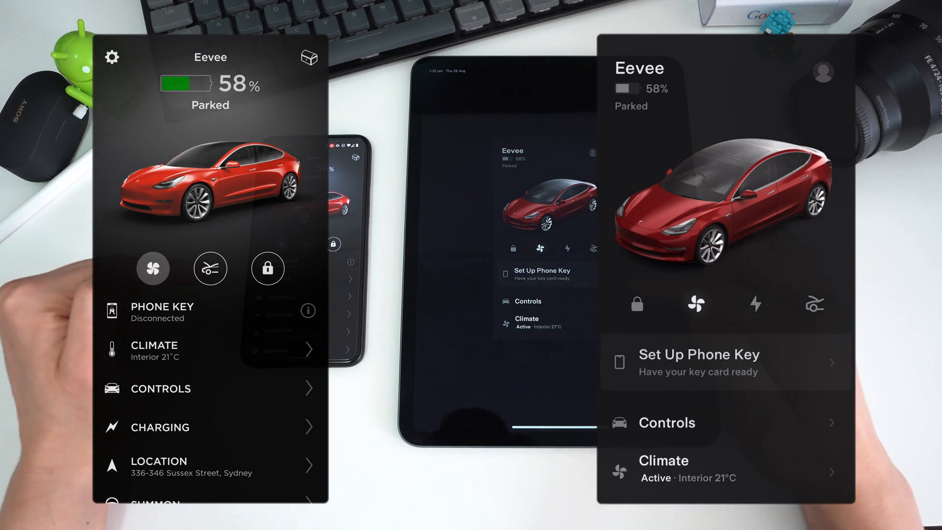
pyautogui.click(161, 388)
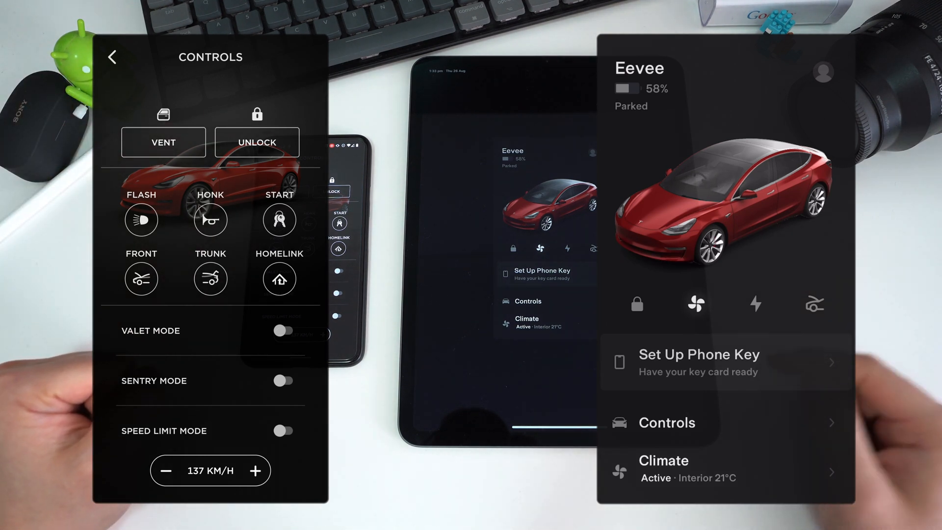
pyautogui.click(667, 422)
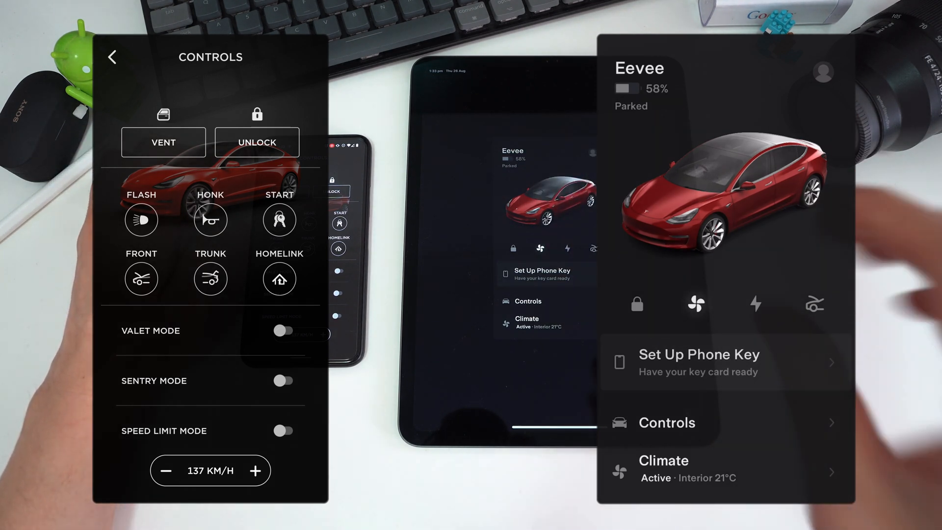
pyautogui.click(112, 57)
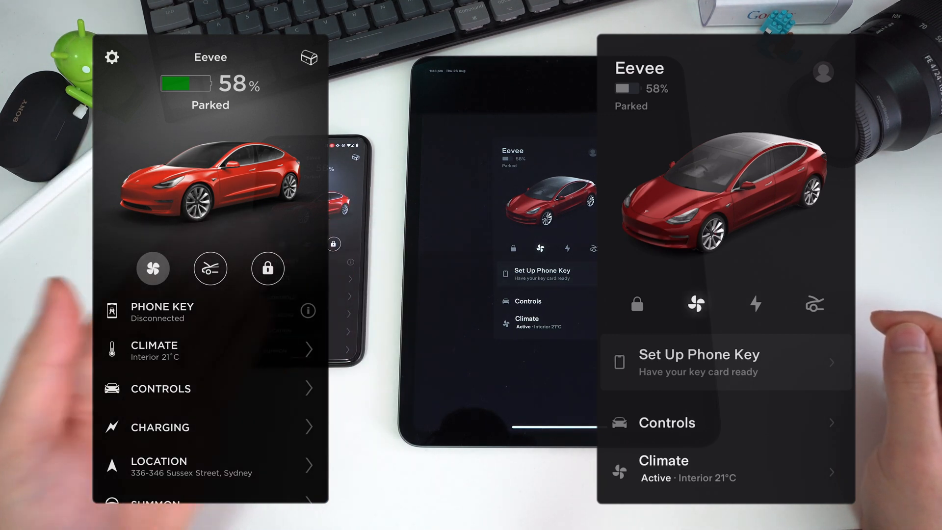
# Step: Switch Eevee's climate off from the Climate screen, leaving 21°C interior shown, and go back
pyautogui.click(664, 467)
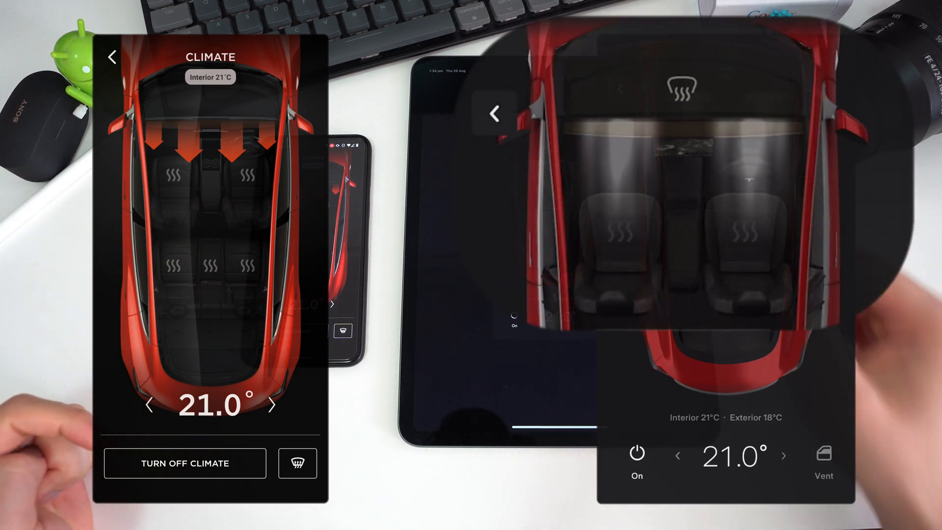
pyautogui.click(636, 459)
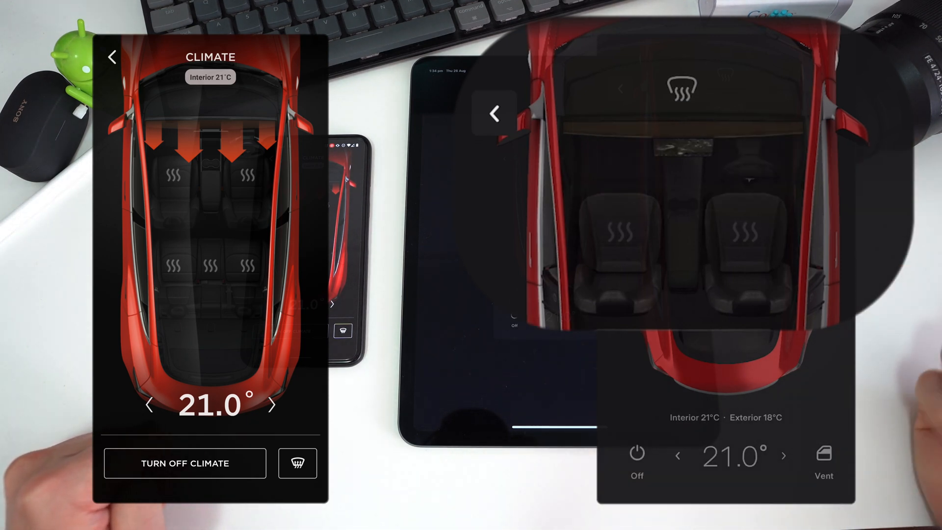
pyautogui.click(112, 56)
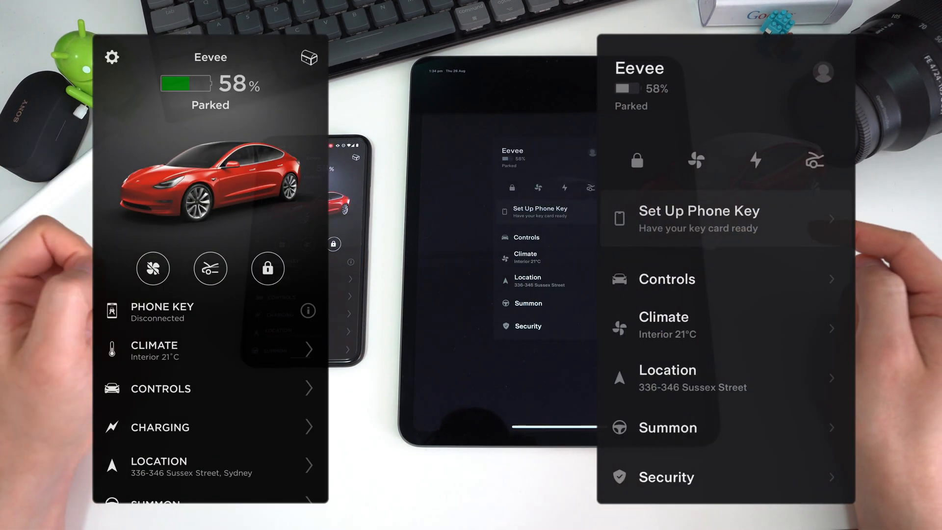
# Step: Compare Security and Controls screens, then switch to the CHB Powerwall site
pyautogui.scroll(-3)
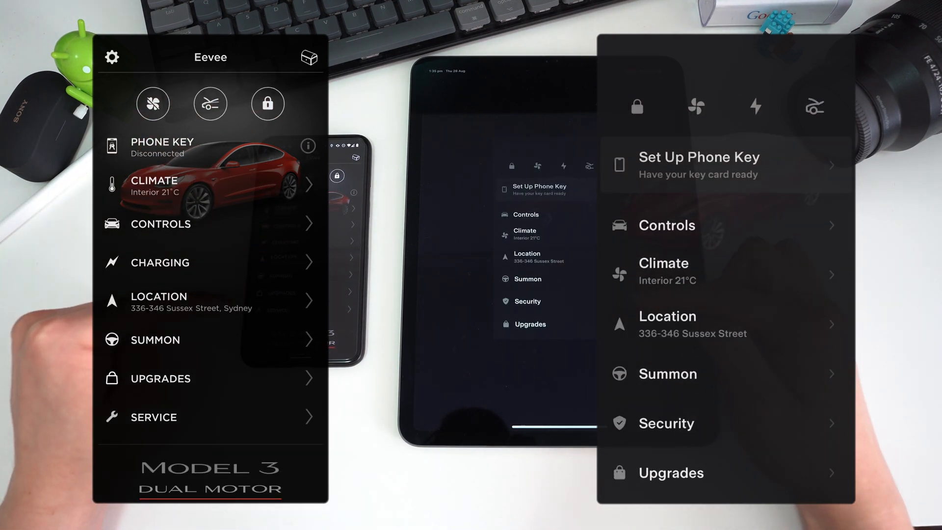
pyautogui.click(666, 423)
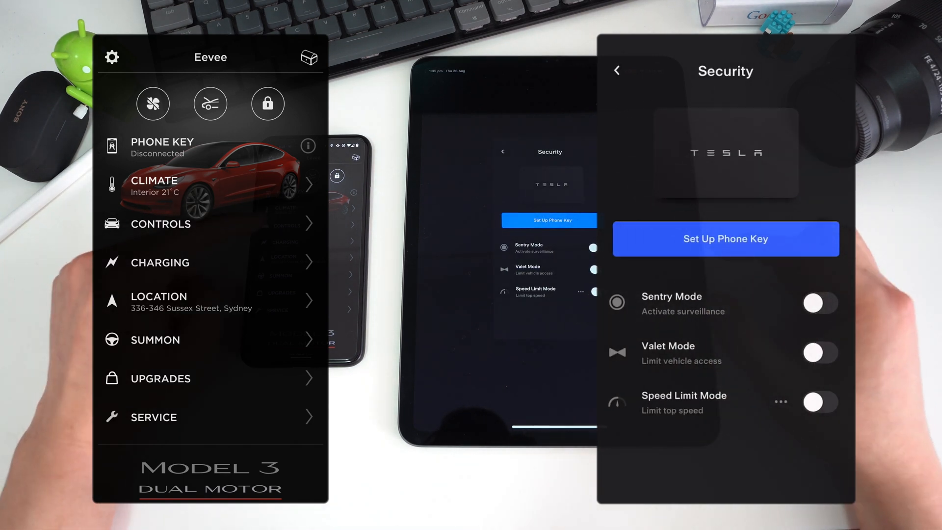
pyautogui.click(161, 224)
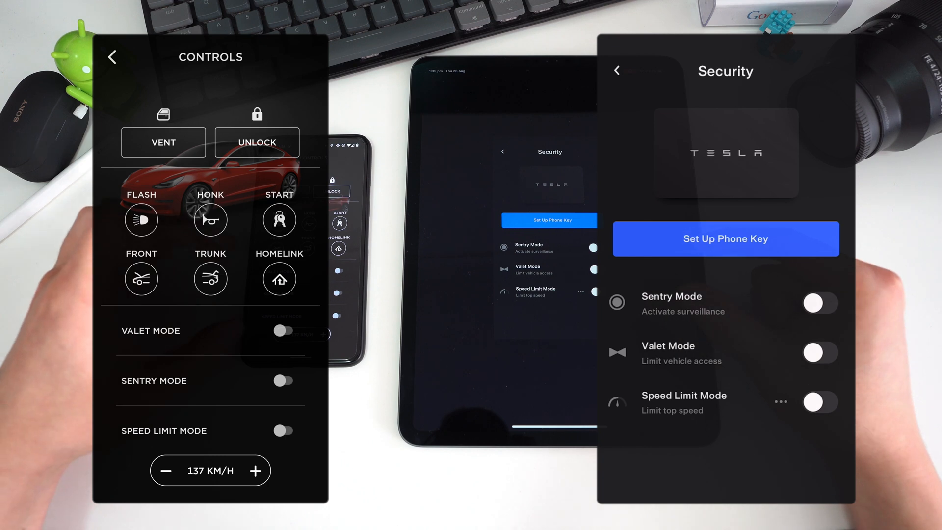
pyautogui.click(112, 55)
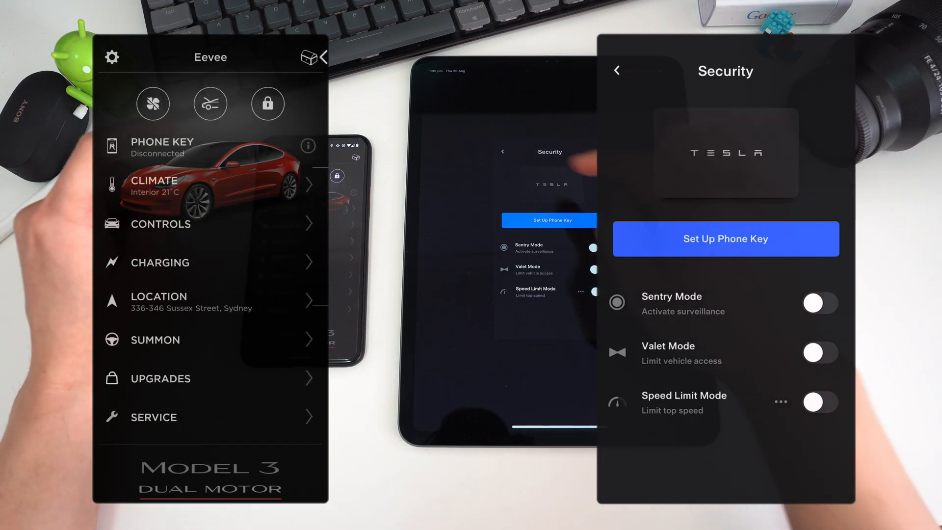
pyautogui.click(616, 70)
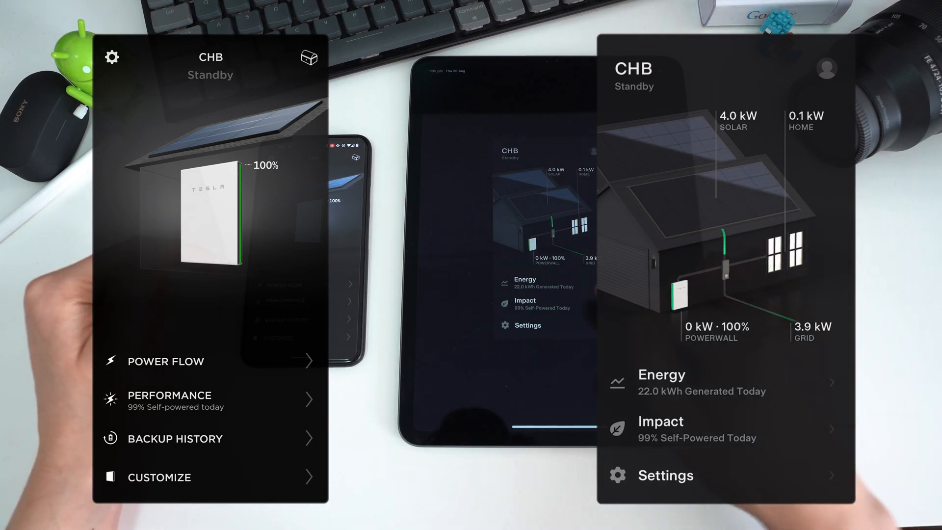
# Step: View today's energy history: 2.4 kWh home use, 22.0 kWh solar, and Powerwall discharge
pyautogui.click(661, 375)
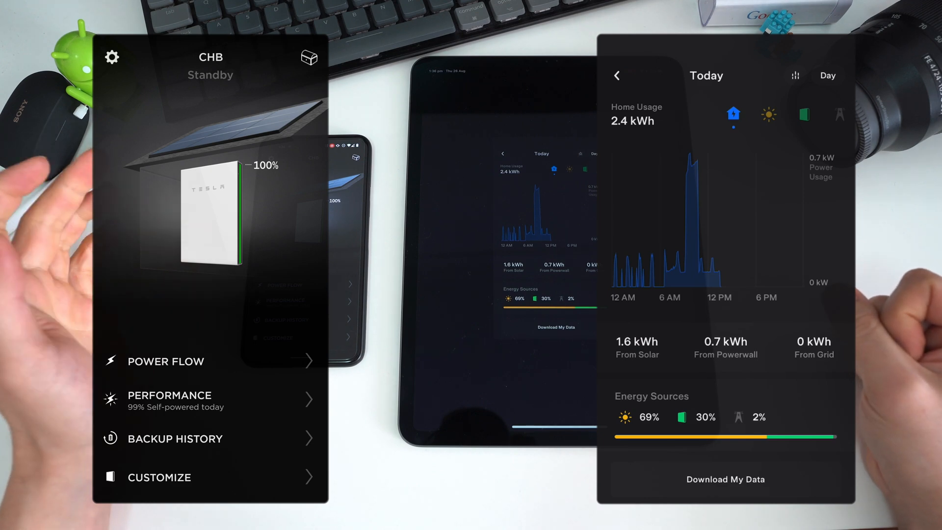
pyautogui.click(165, 360)
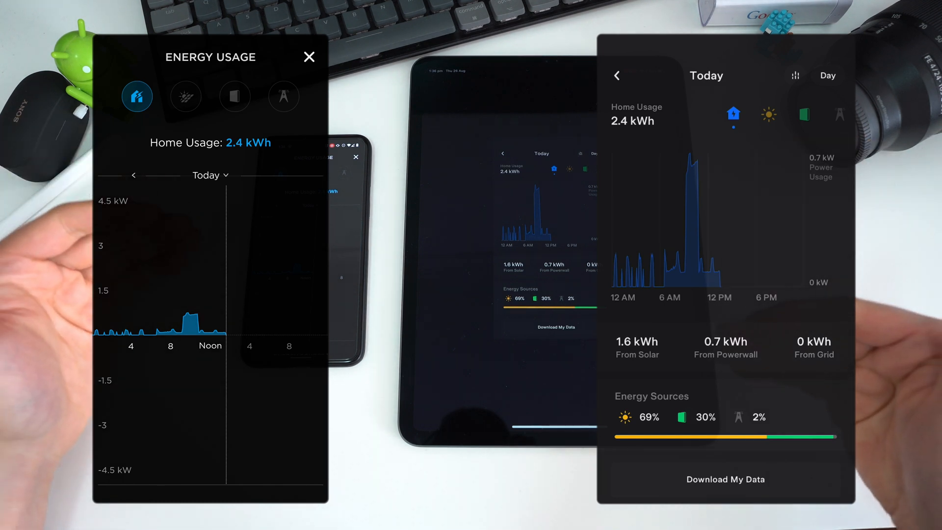
pyautogui.click(804, 114)
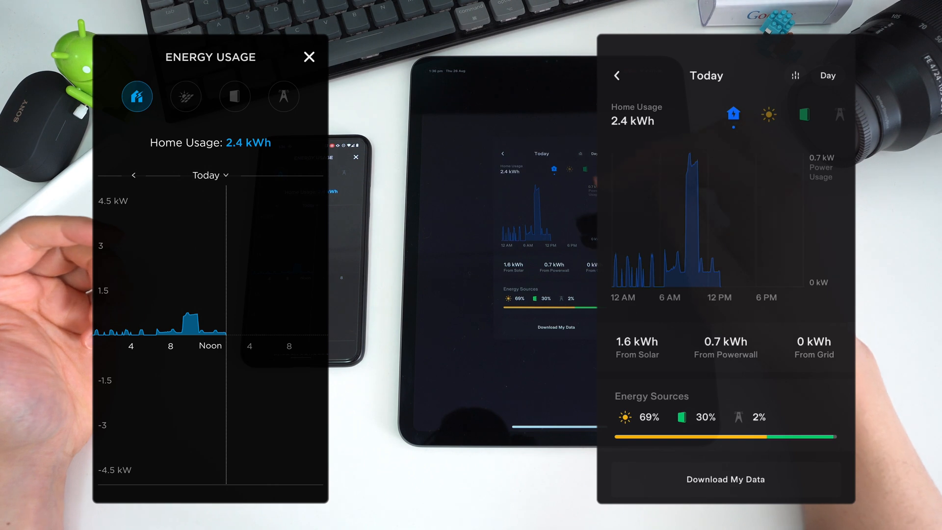
pyautogui.click(768, 115)
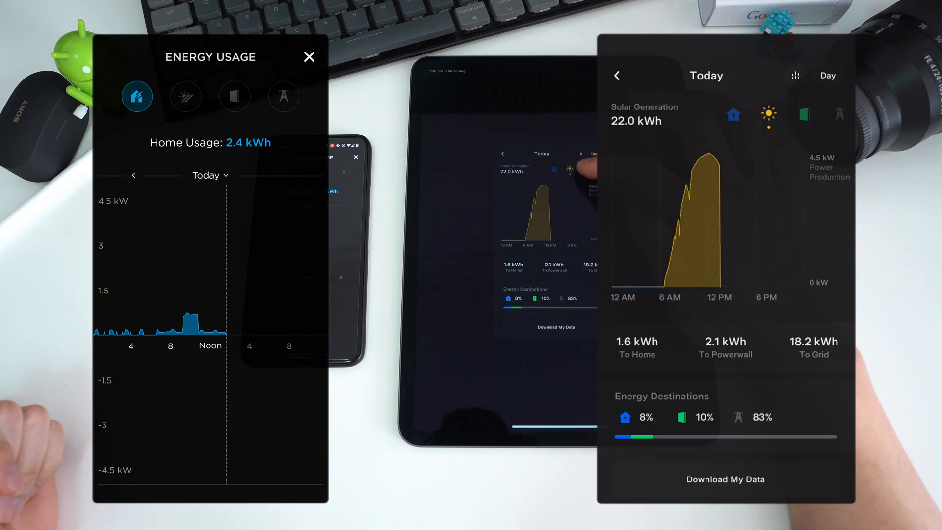
pyautogui.click(803, 113)
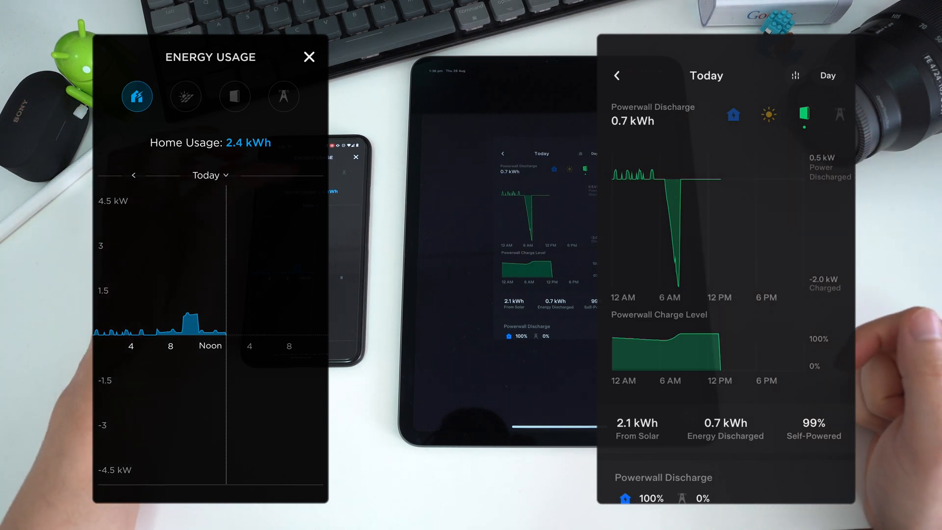
# Step: Add solar, Powerwall and grid to the usage graph, check −18.1 kWh net grid, and close
pyautogui.click(186, 97)
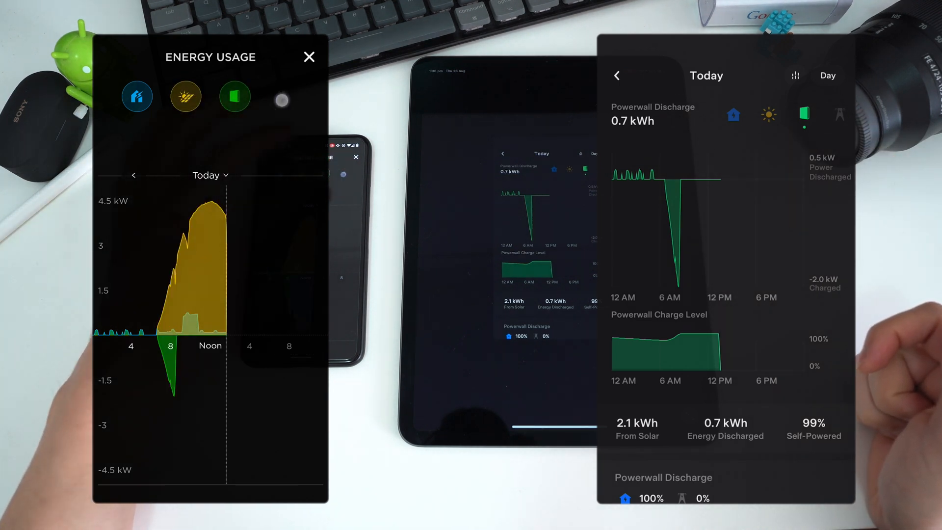
pyautogui.click(283, 96)
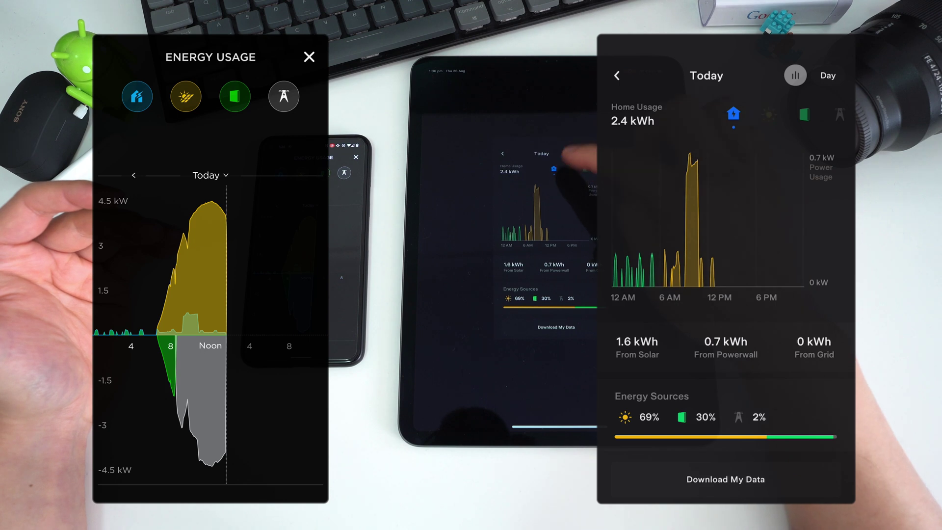
pyautogui.click(794, 75)
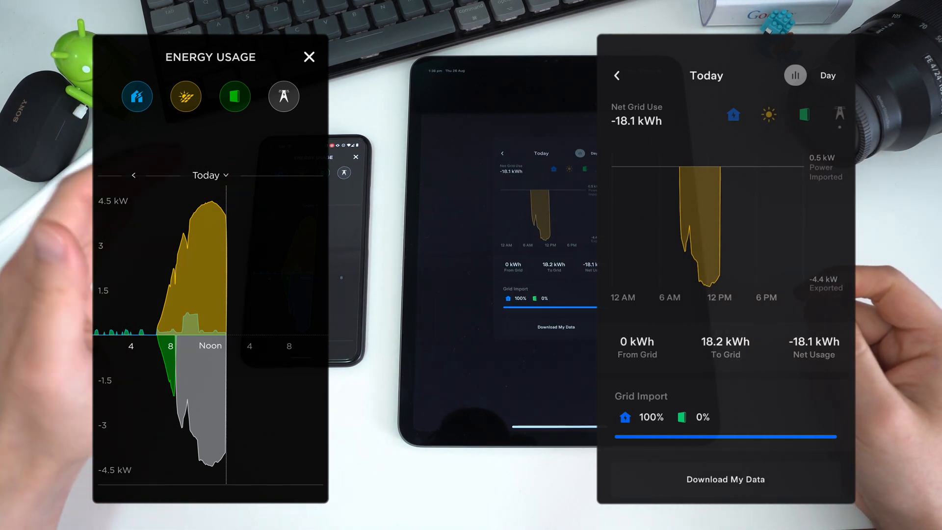
pyautogui.click(617, 76)
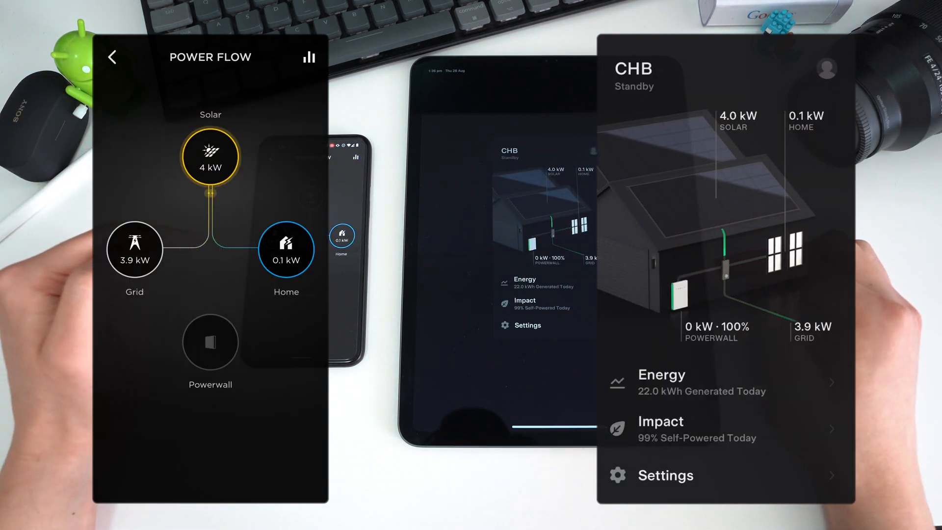
# Step: Leave the CHB Power Flow view to head back toward Eevee
pyautogui.click(114, 56)
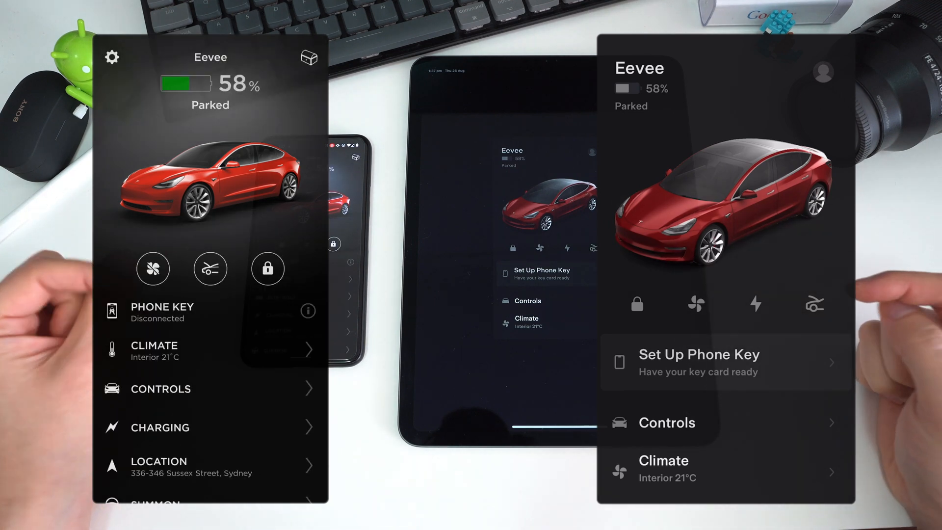
pyautogui.click(667, 422)
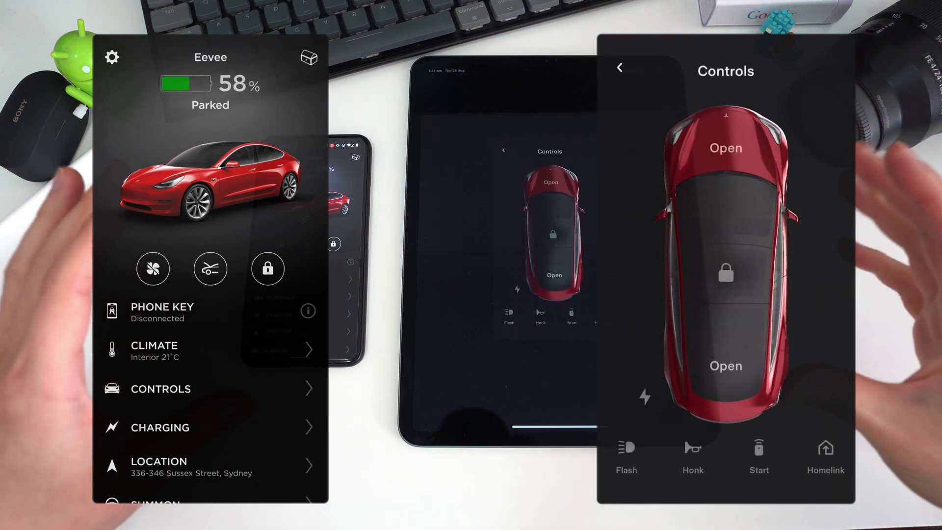
pyautogui.click(620, 67)
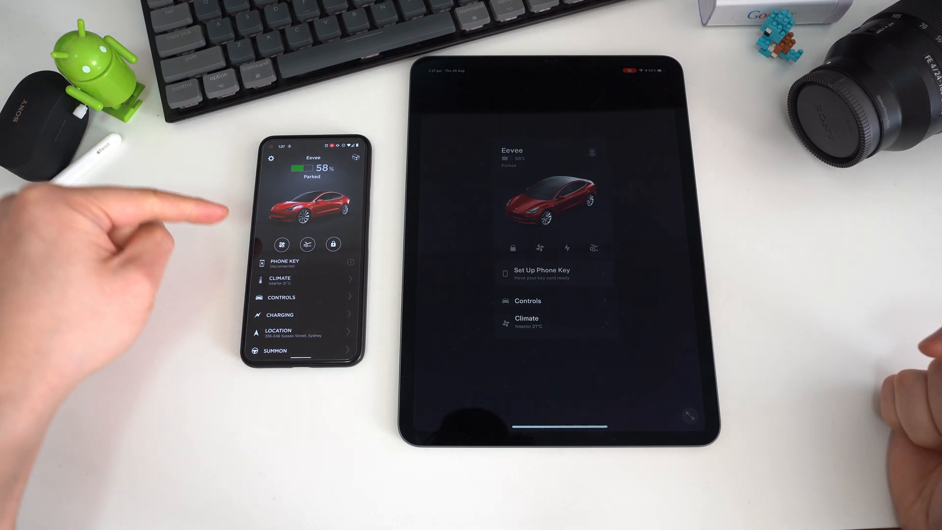
pyautogui.moveTo(143, 332)
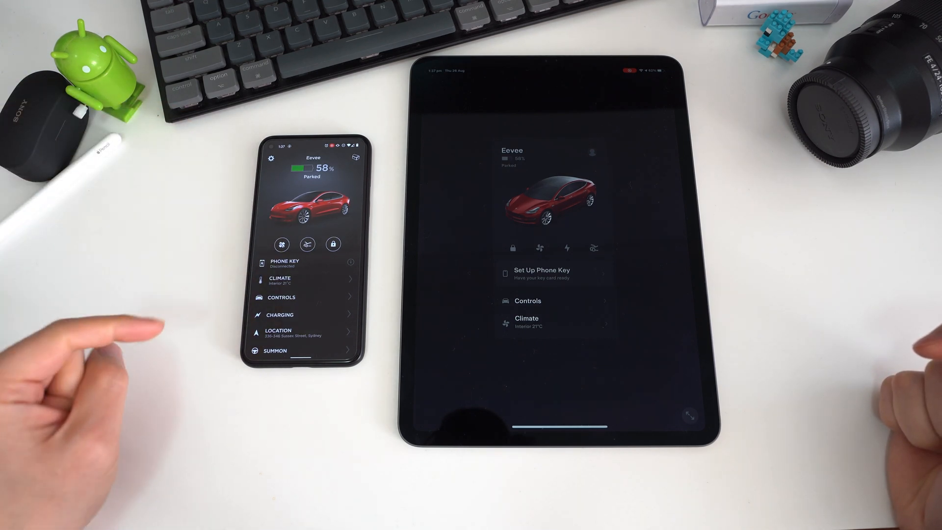